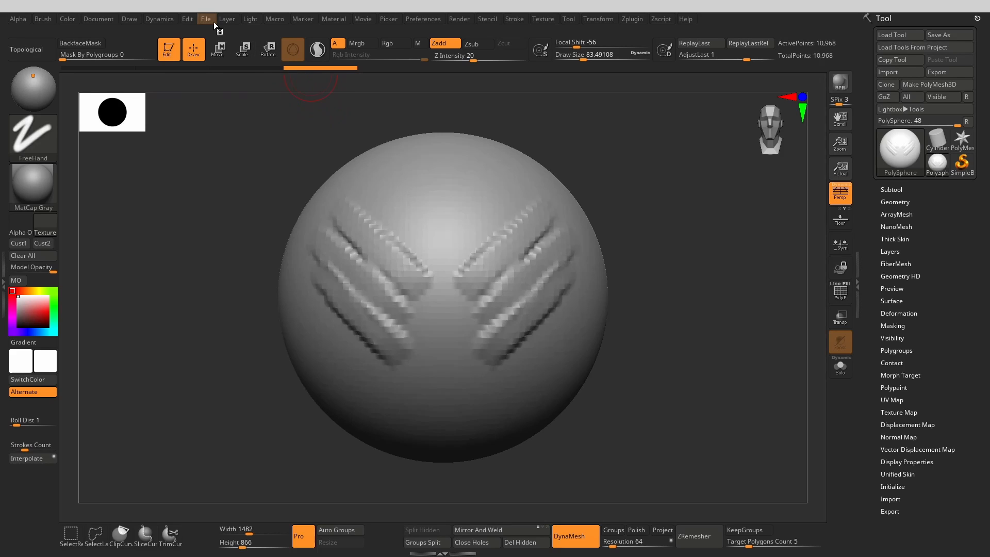
- Load the saved male bust project from the File menu, replacing the practice sphere
click(205, 19)
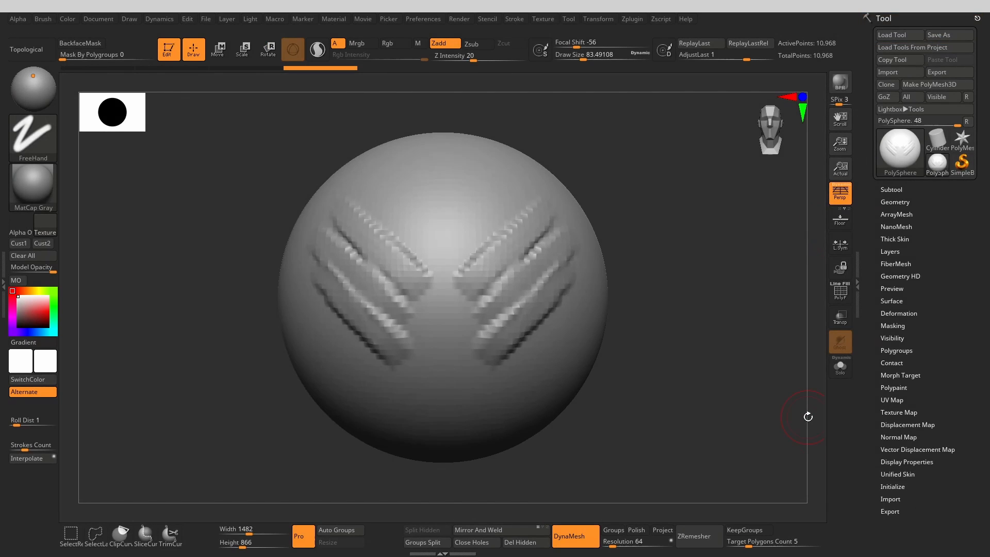
mouse_move(45, 360)
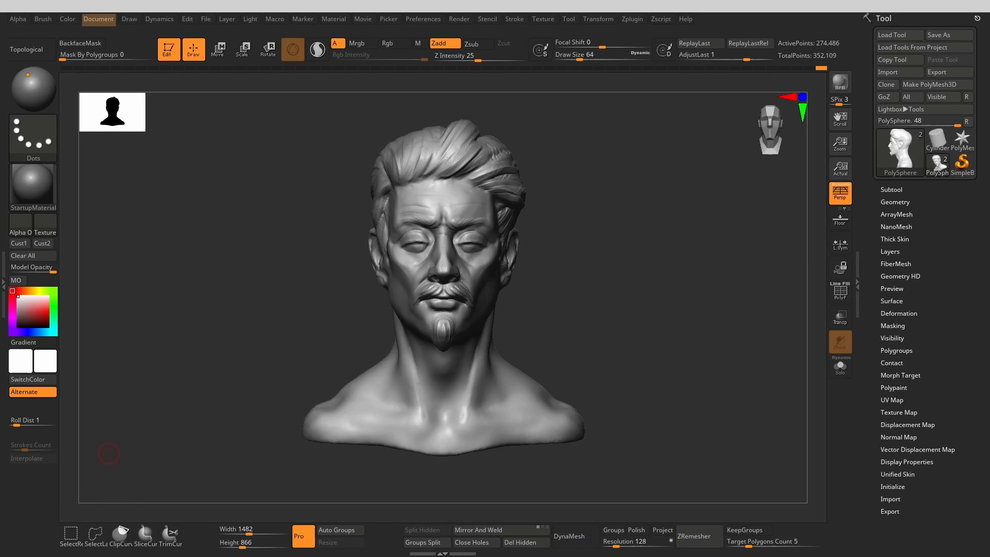
- Resize the document to 1920 by 1080 via the Document menu and confirm with Yes
click(98, 19)
text(1920)
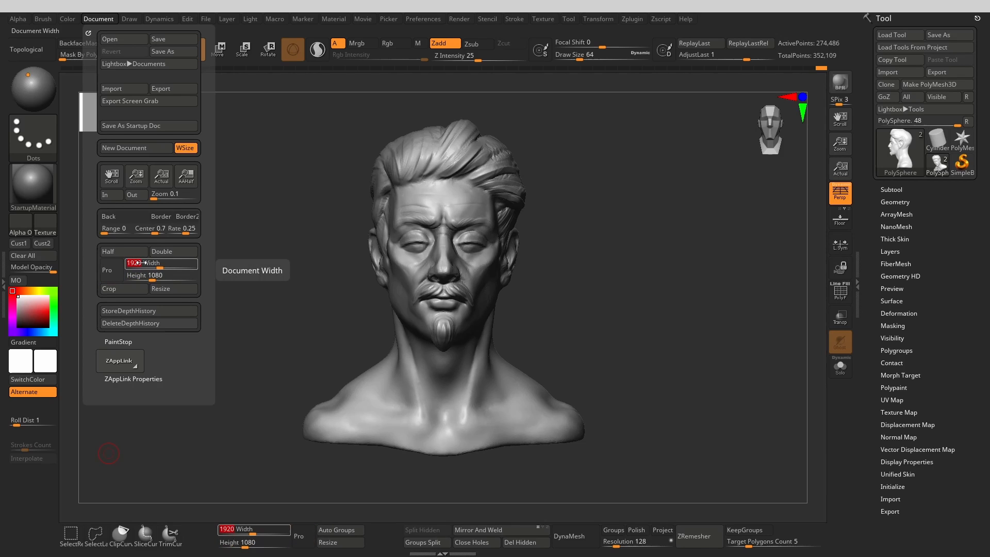
click(173, 289)
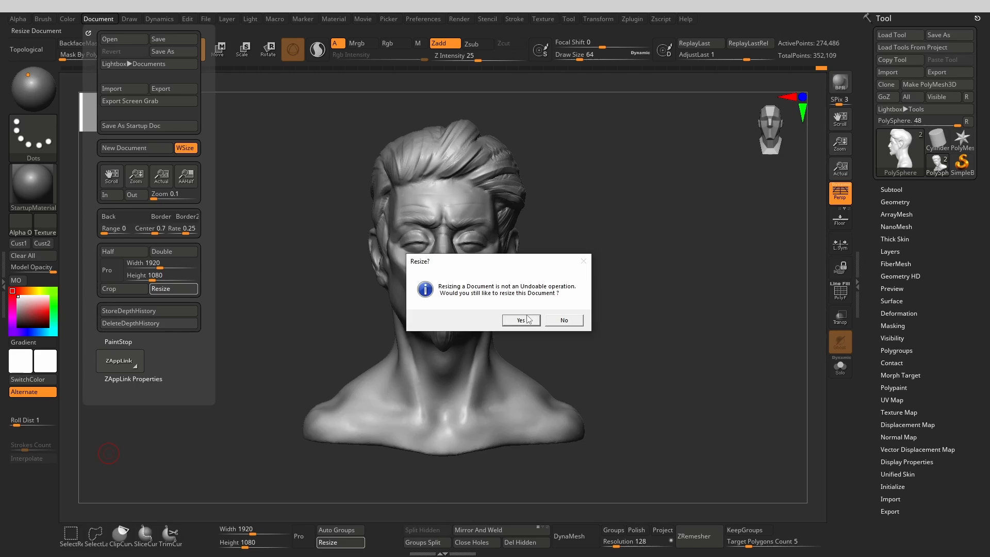
click(519, 320)
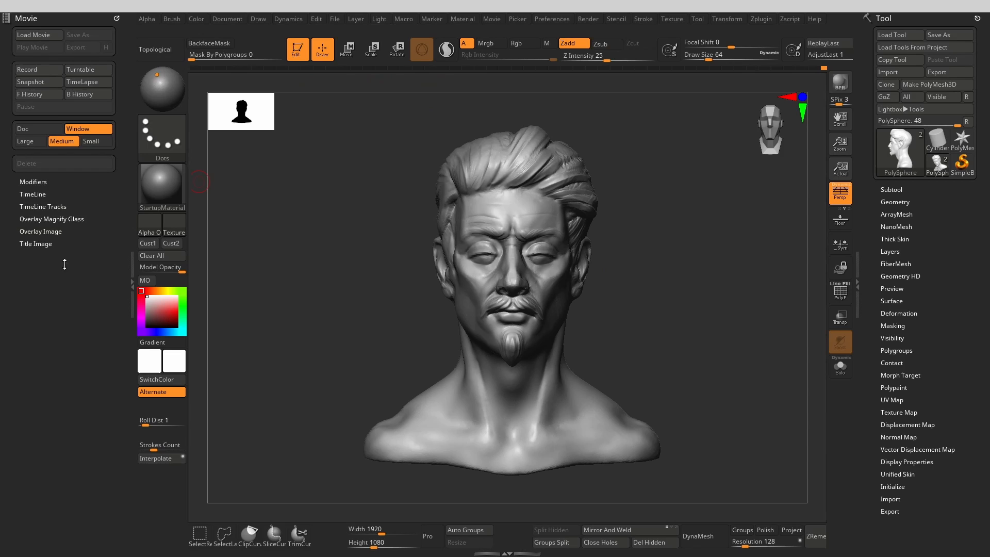
- Set the movie recorder to capture the whole Window at Large 100% movie size
click(39, 129)
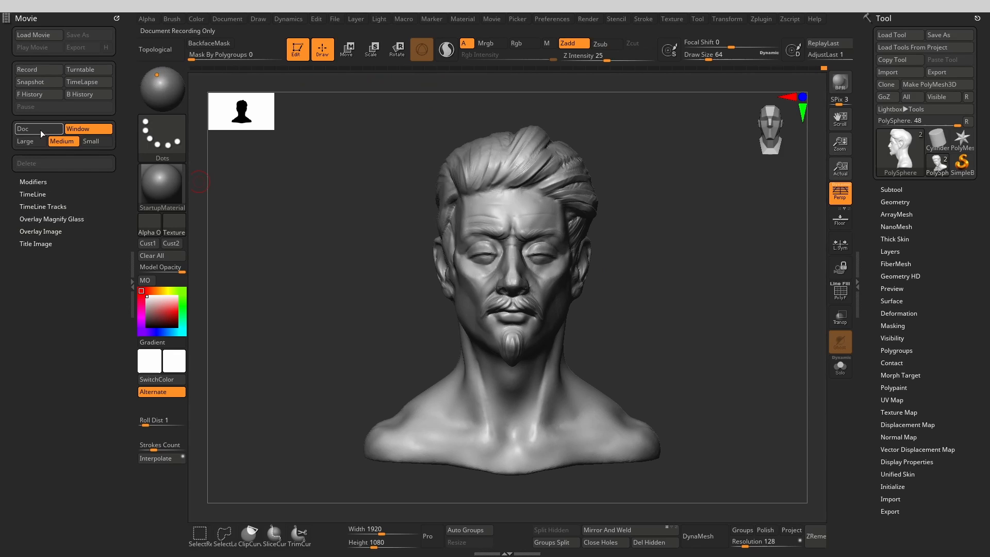
key(ctrl)
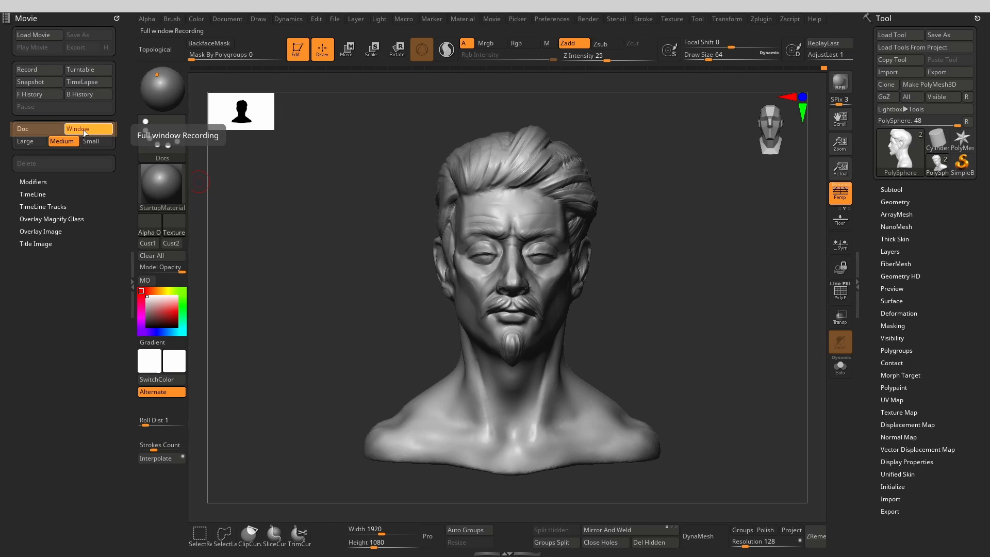
click(24, 129)
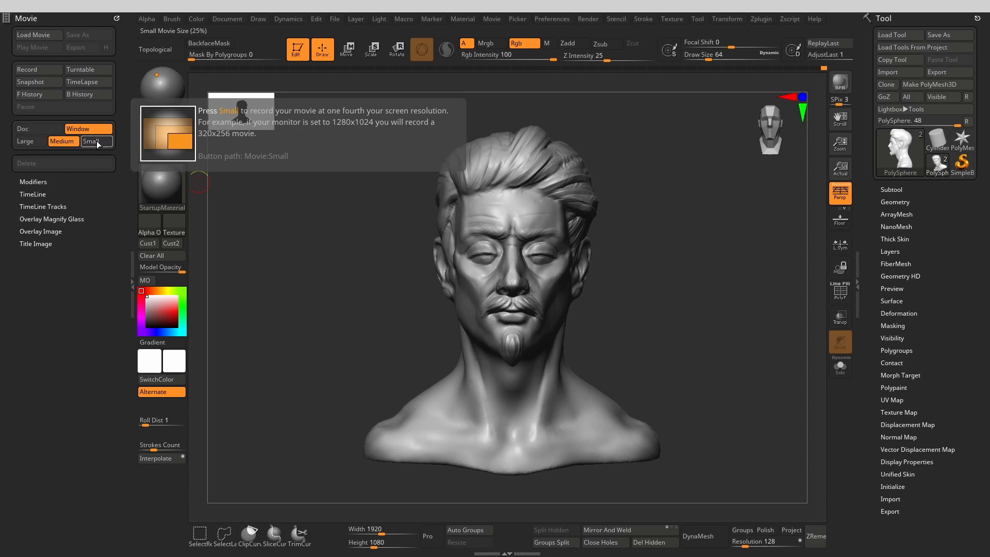
click(25, 141)
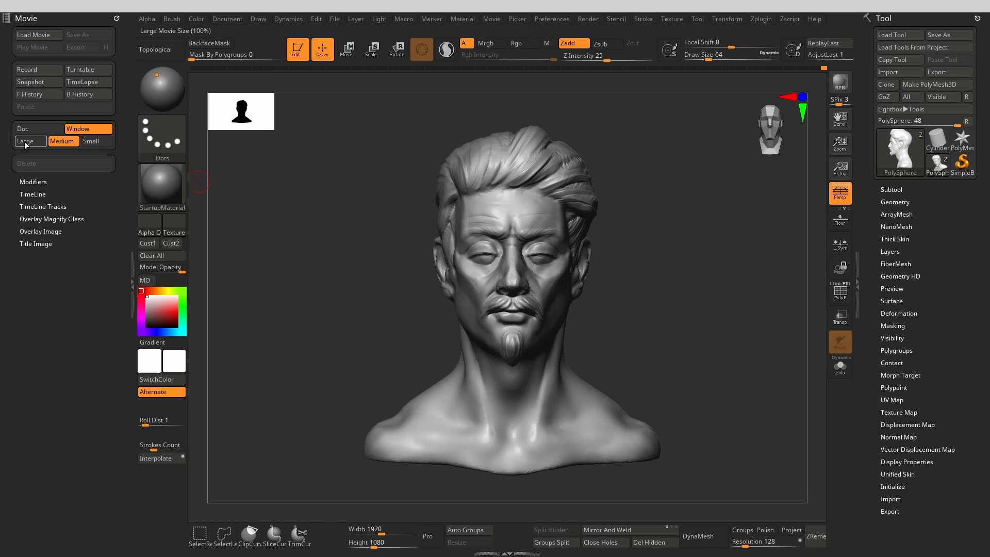
click(61, 141)
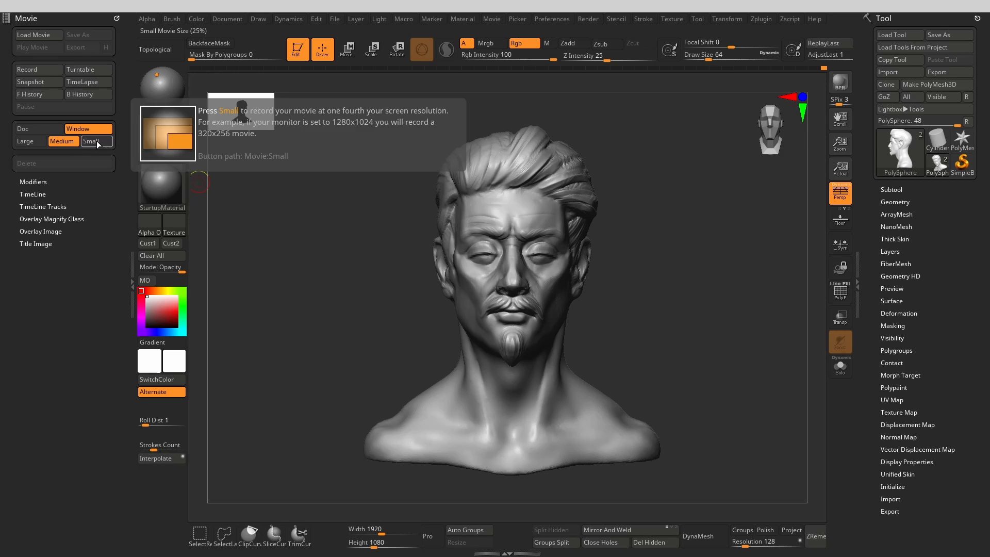
click(26, 141)
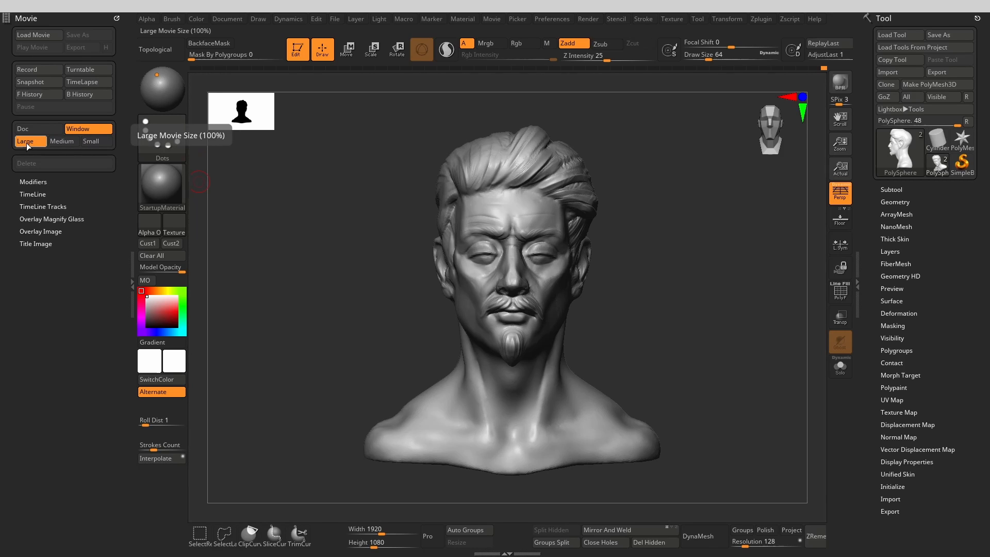
click(33, 181)
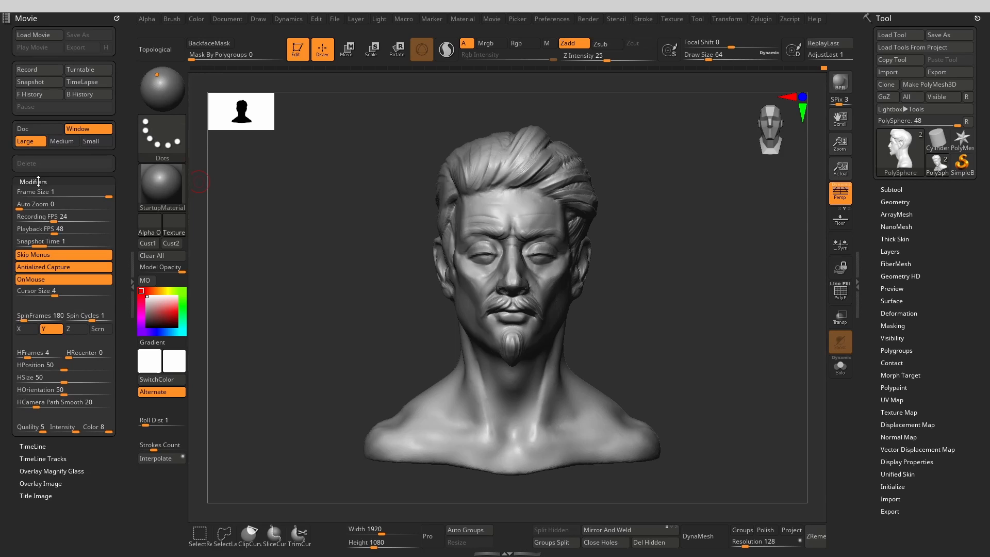
- In Movie Modifiers set HFrames 4, HOrientation 20 and HCamera Path Smooth 1 for the history recording
click(63, 216)
text(2)
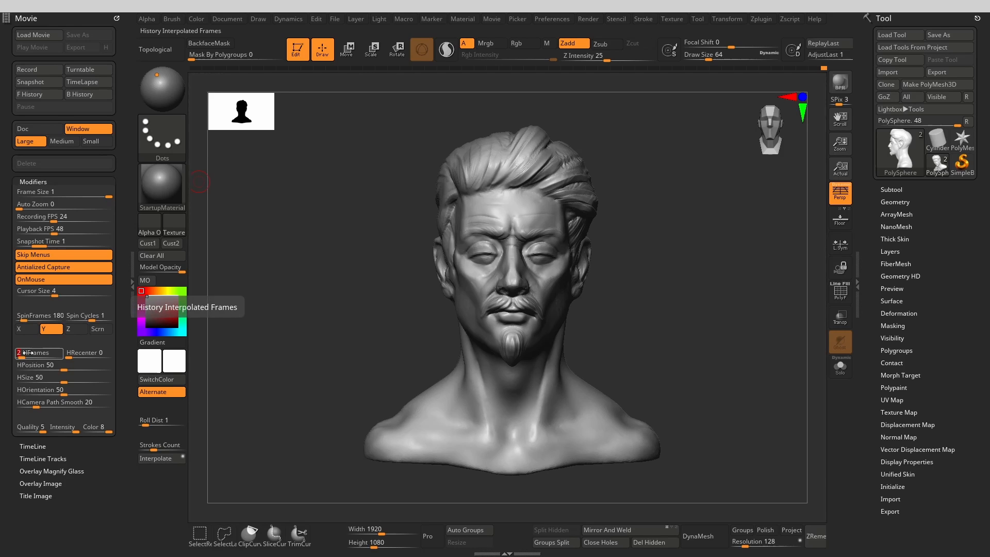
click(25, 353)
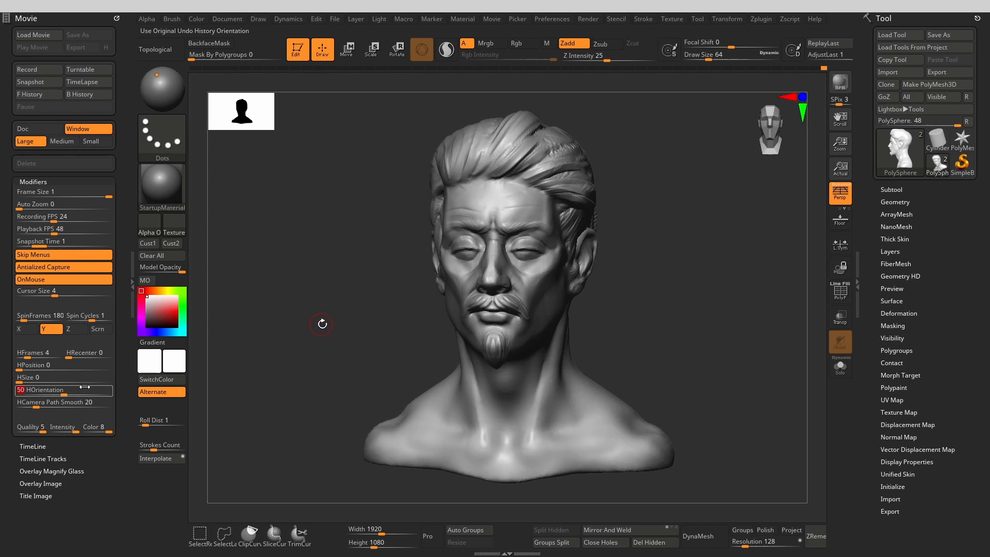
drag(321, 324, 344, 322)
text(20)
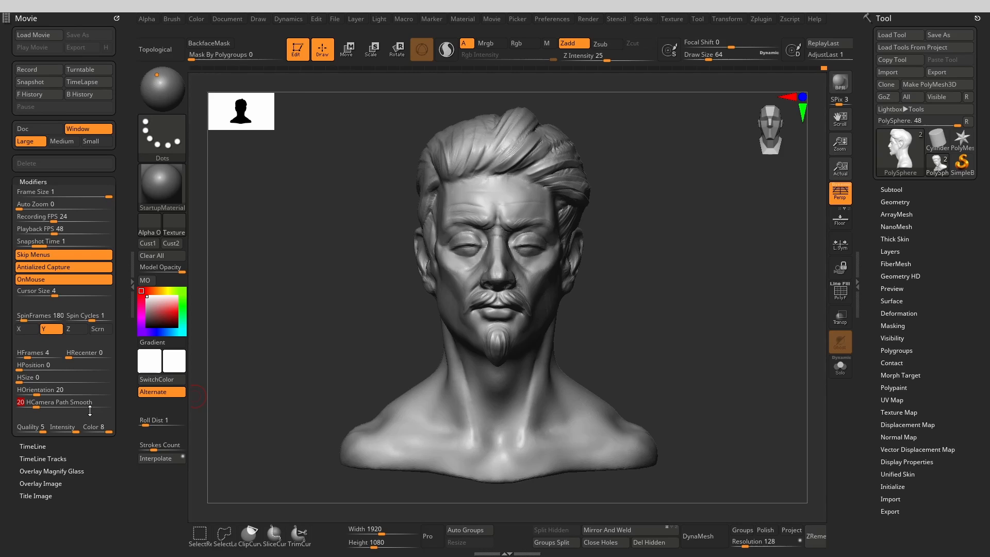
drag(51, 401, 22, 401)
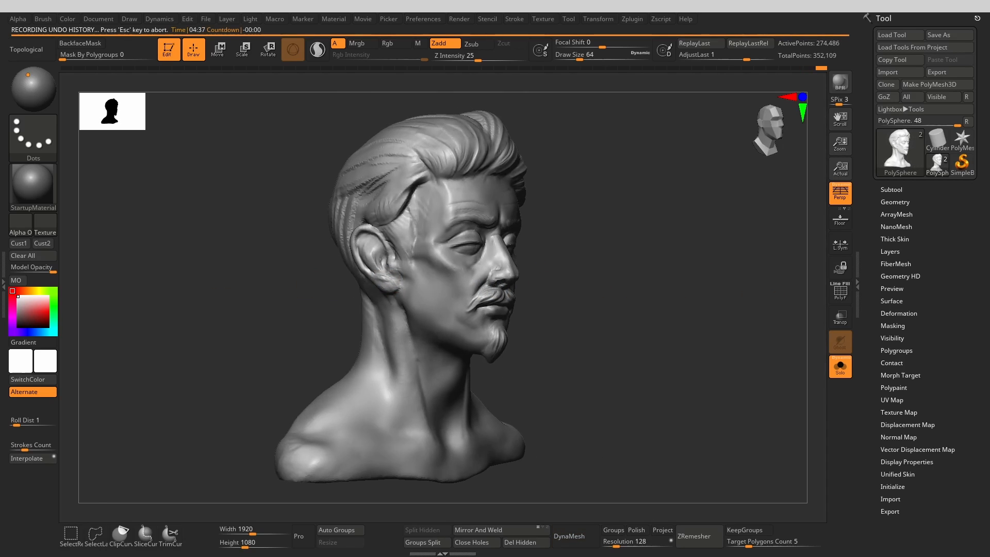
- Record a Turntable spin of the bust and start Movie > Export to save it as an MPG
click(361, 18)
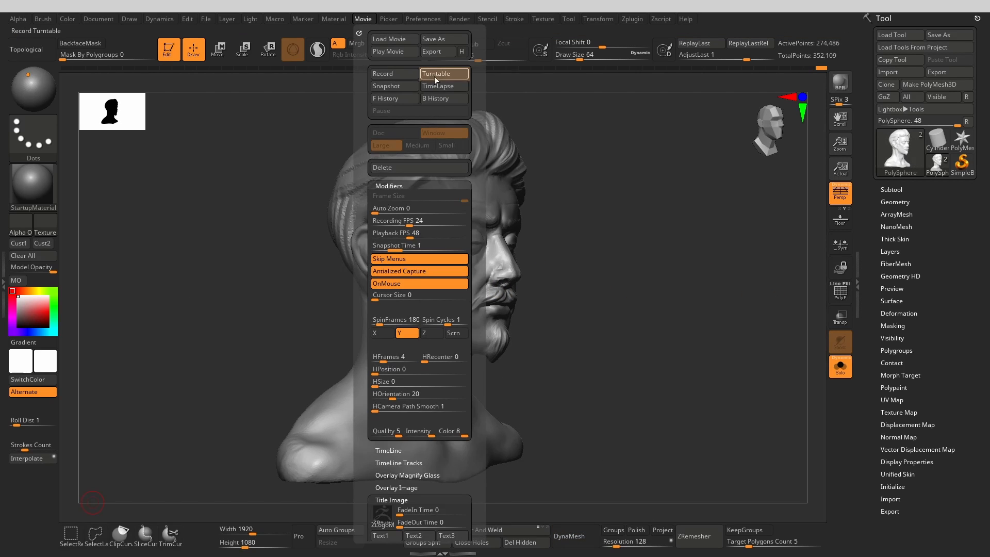
click(434, 74)
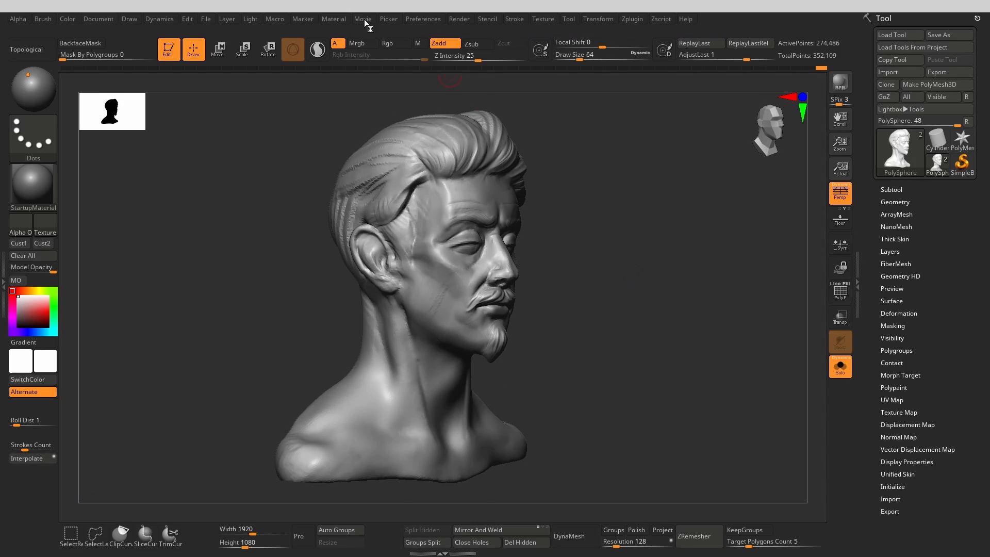
click(361, 18)
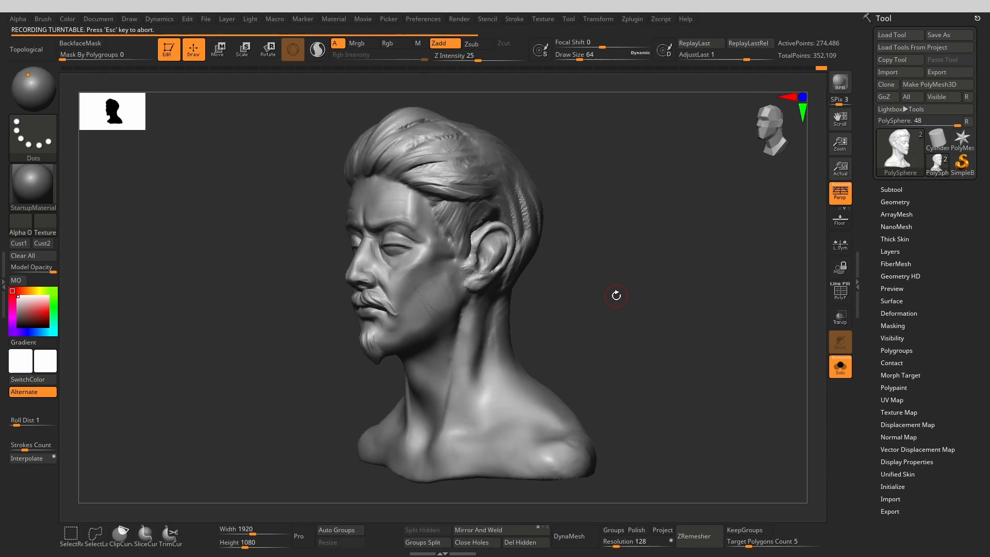
click(363, 18)
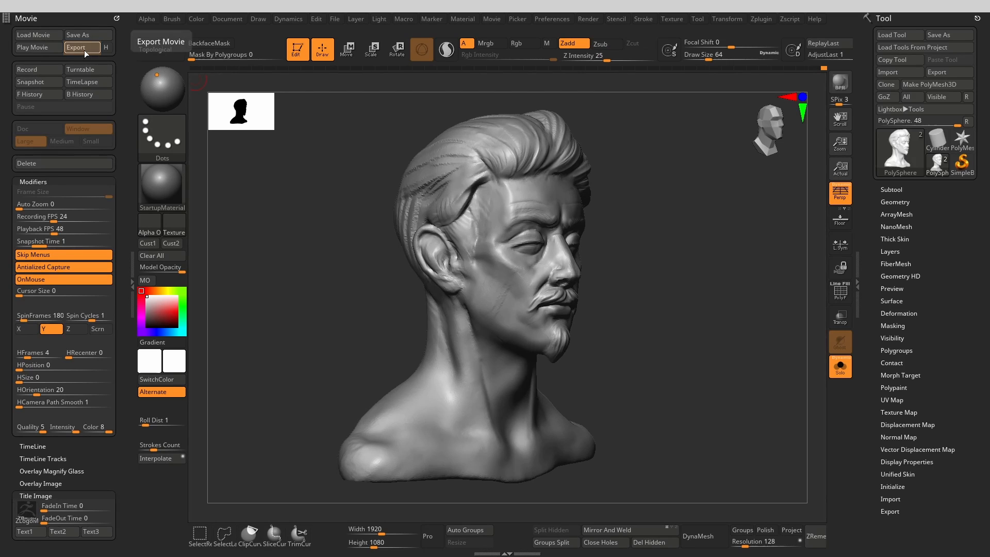
click(80, 47)
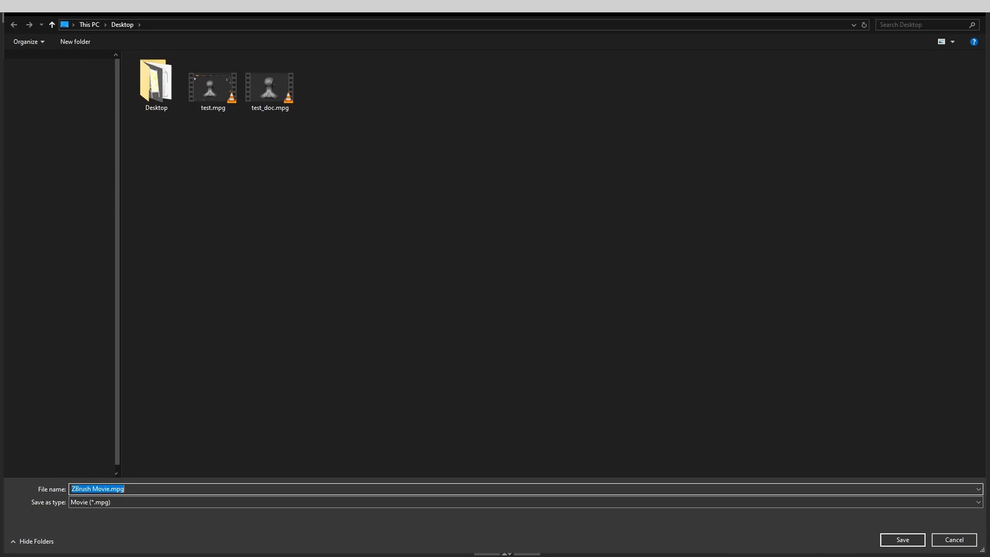